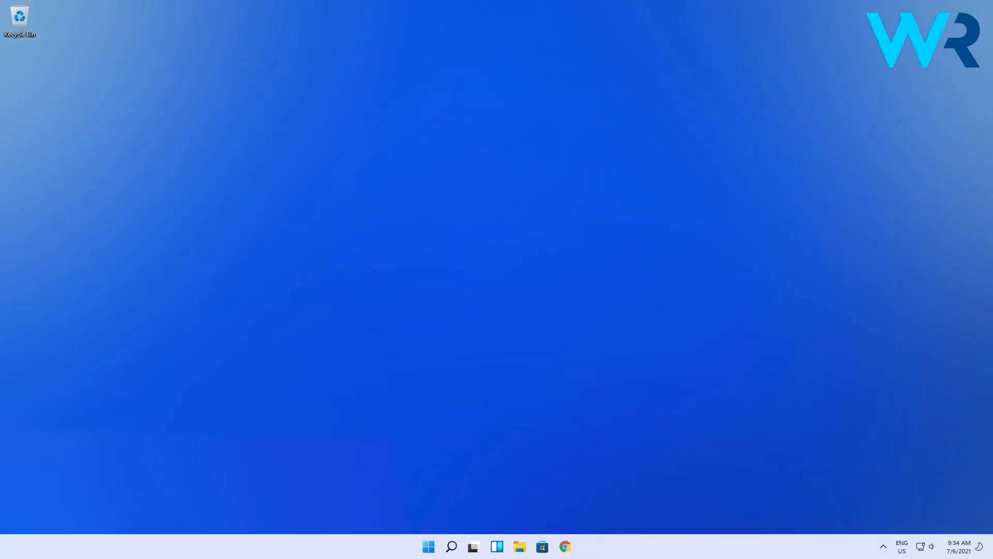
# Step: Search 'update' and open the Windows Update settings page
pyautogui.write('update')
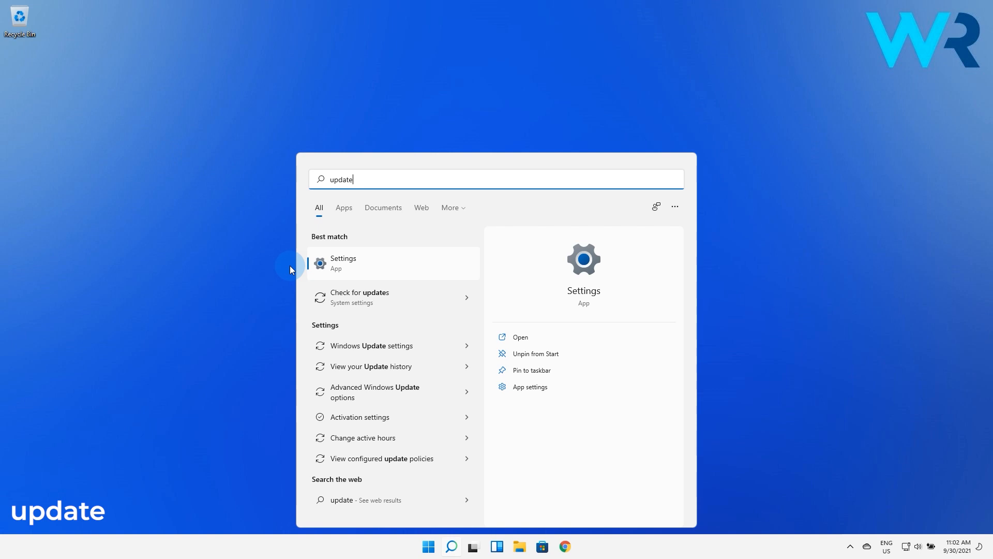
pyautogui.click(358, 297)
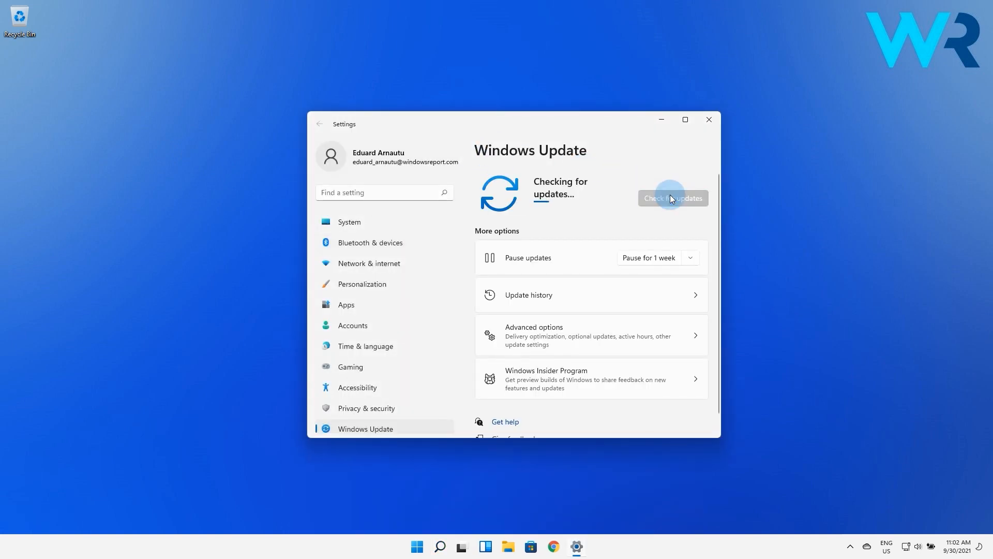
pyautogui.moveTo(593, 211)
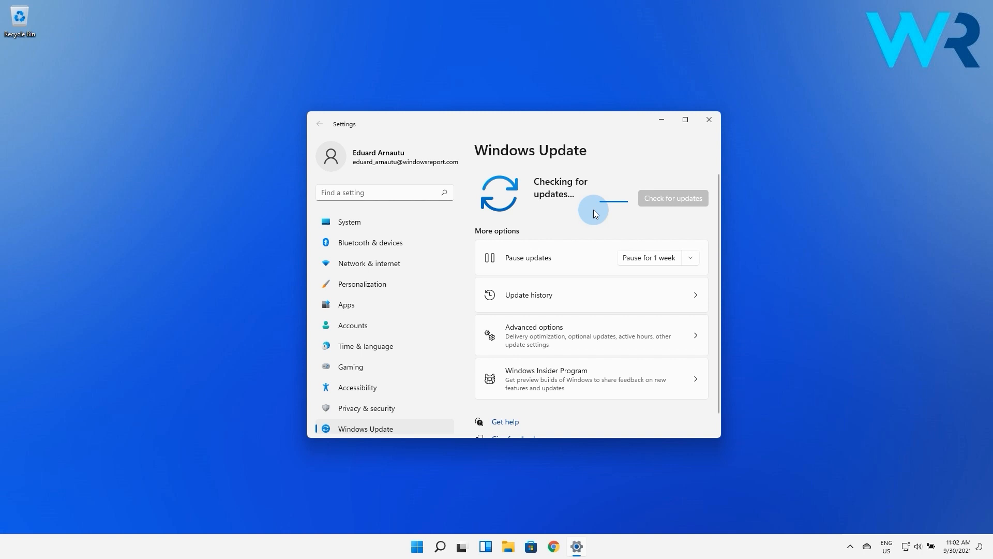
# Step: Check Optional updates under Advanced options, find none available, and close Settings
pyautogui.click(533, 335)
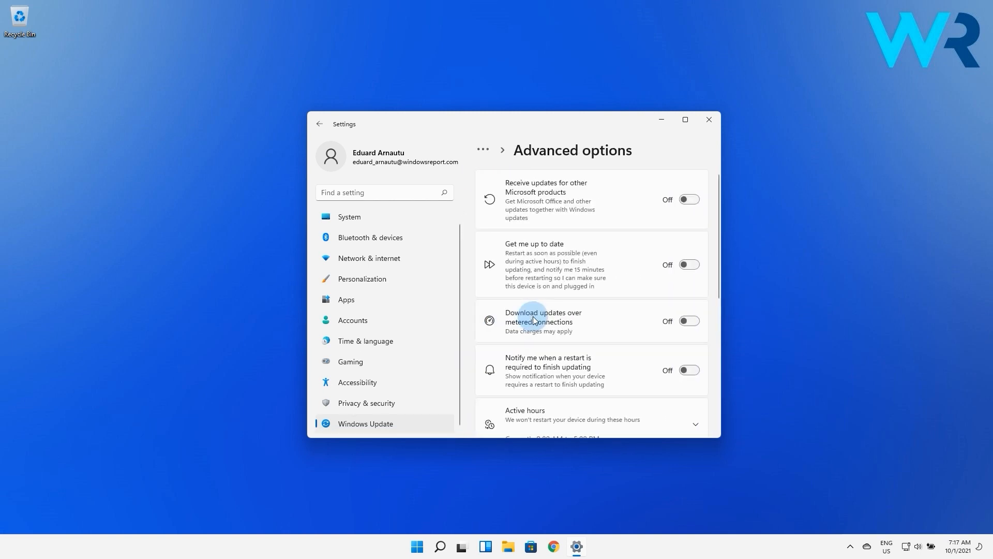
pyautogui.scroll(-3)
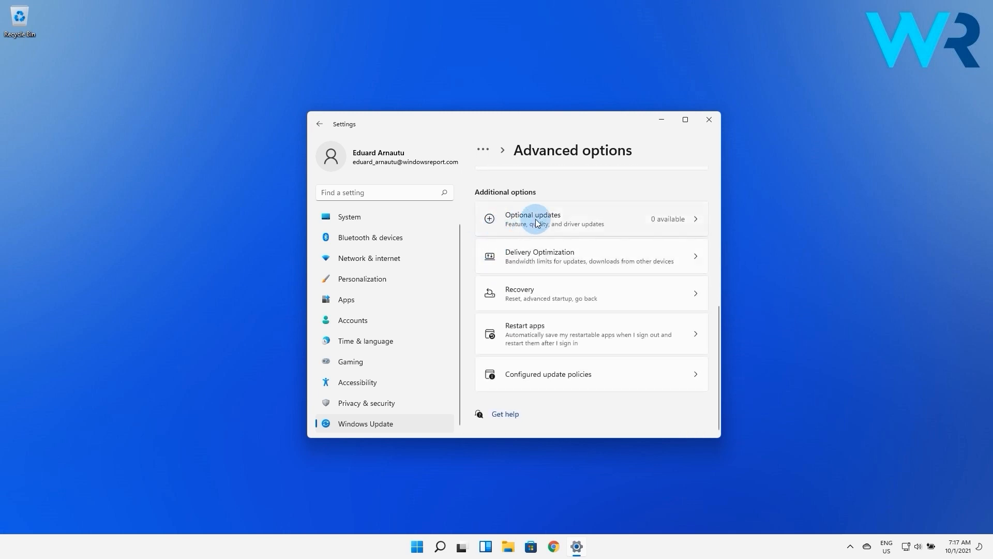
pyautogui.click(535, 218)
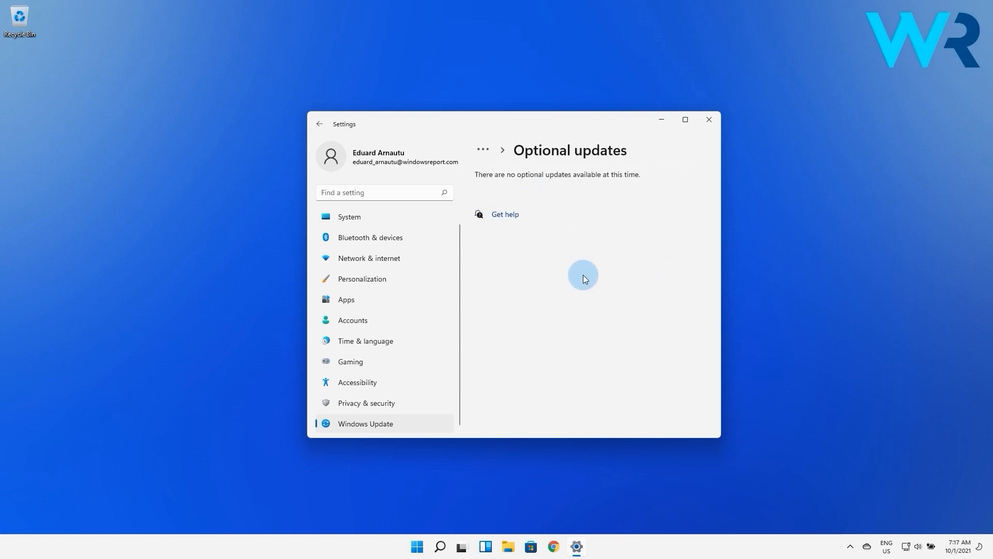
pyautogui.moveTo(560, 290)
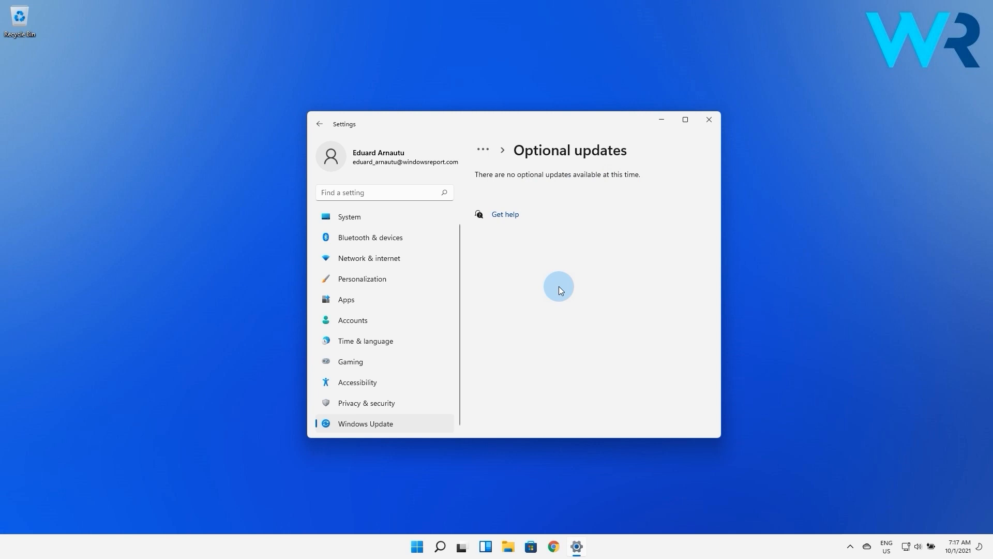
pyautogui.click(708, 119)
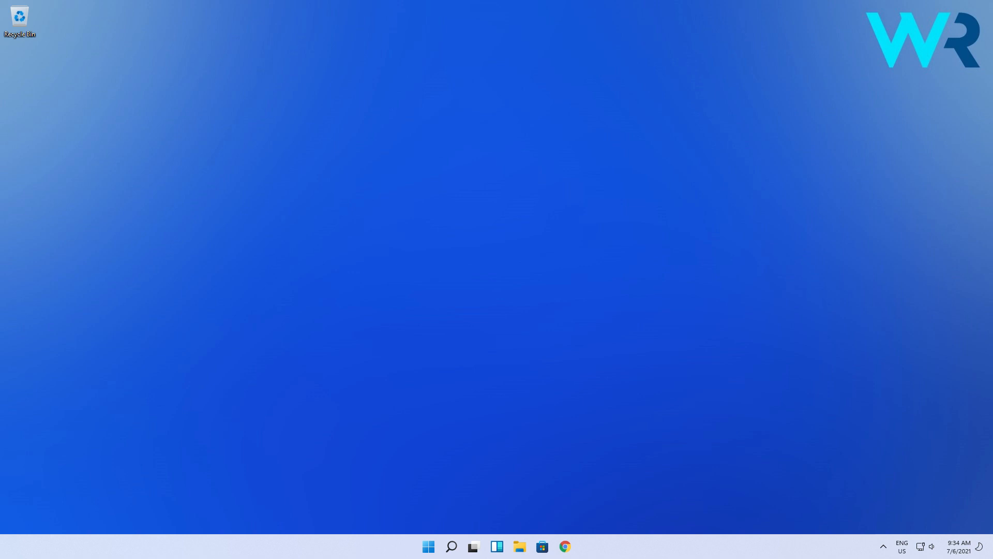
# Step: Submit the NVIDIA driver search for TITAN RTX, Windows 10 64-bit, Game Ready Driver
pyautogui.click(564, 547)
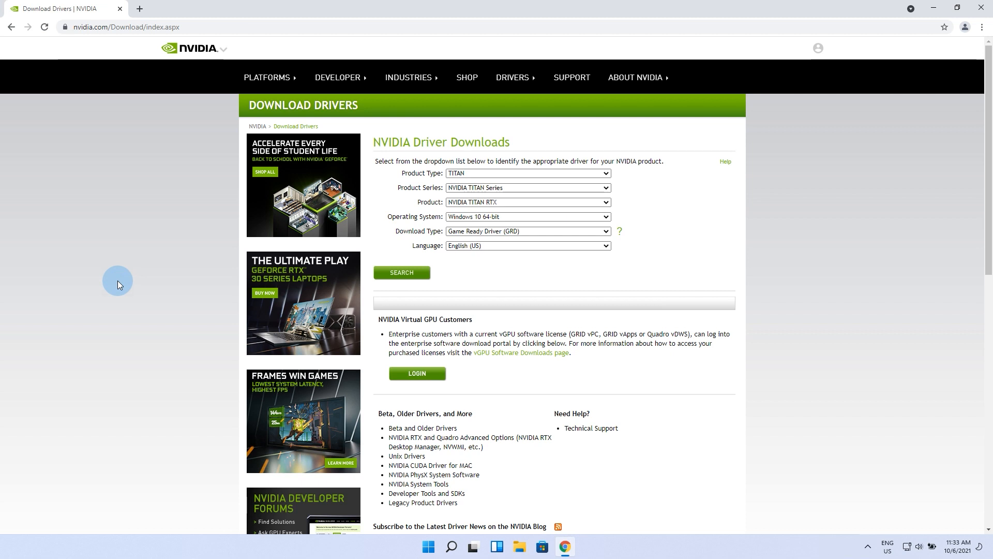
pyautogui.click(401, 273)
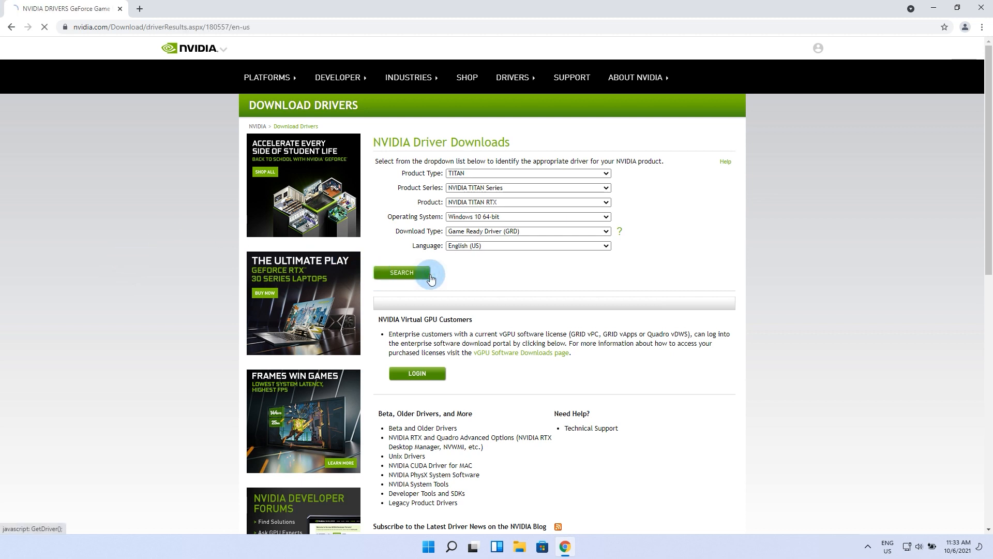
pyautogui.click(400, 273)
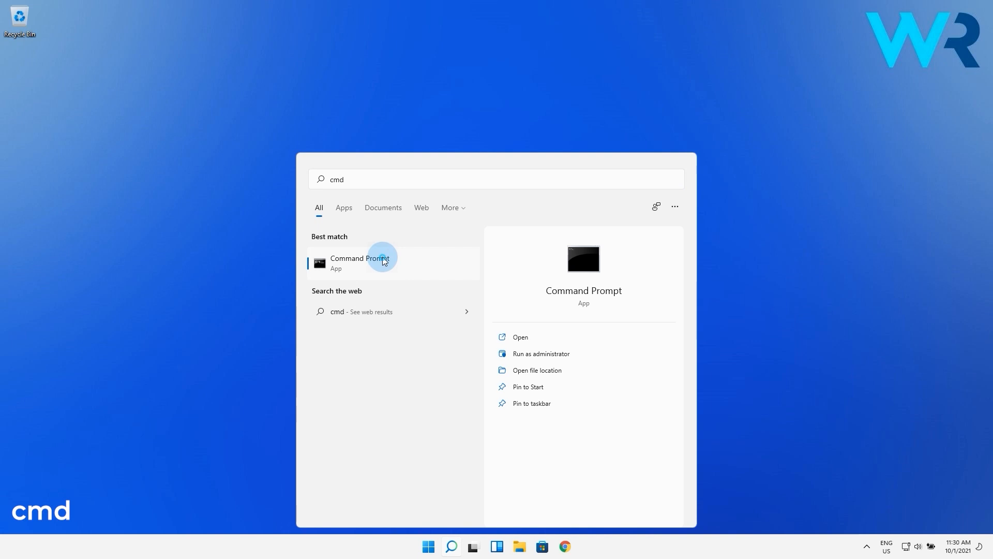
# Step: Run 'sfc /scannow' in an administrator Command Prompt
pyautogui.click(540, 354)
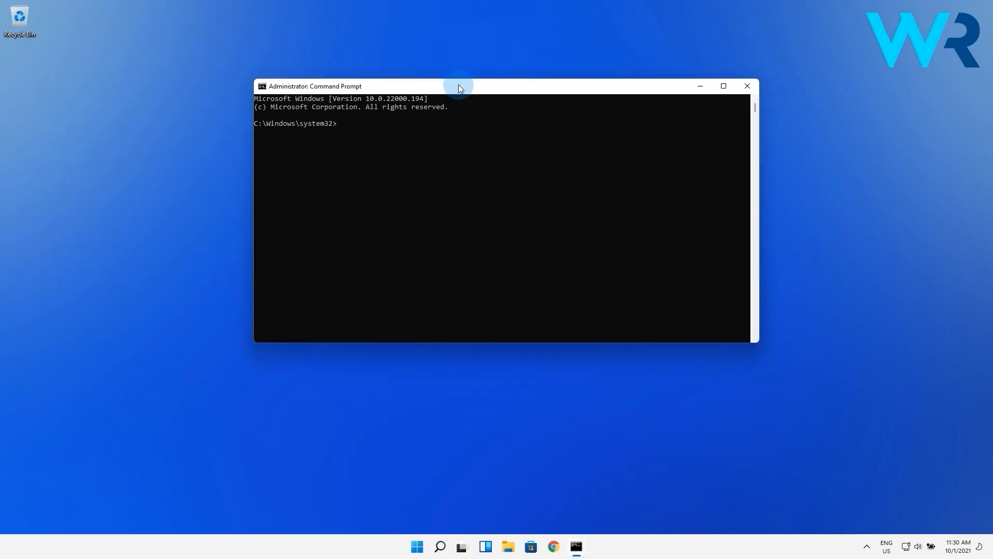
pyautogui.write('sfc /scannow')
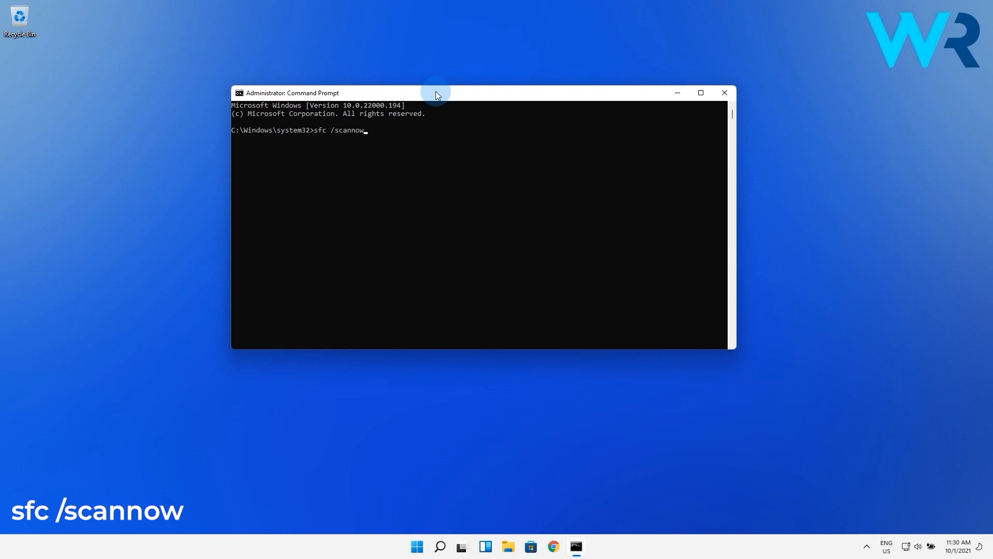
pyautogui.press('enter')
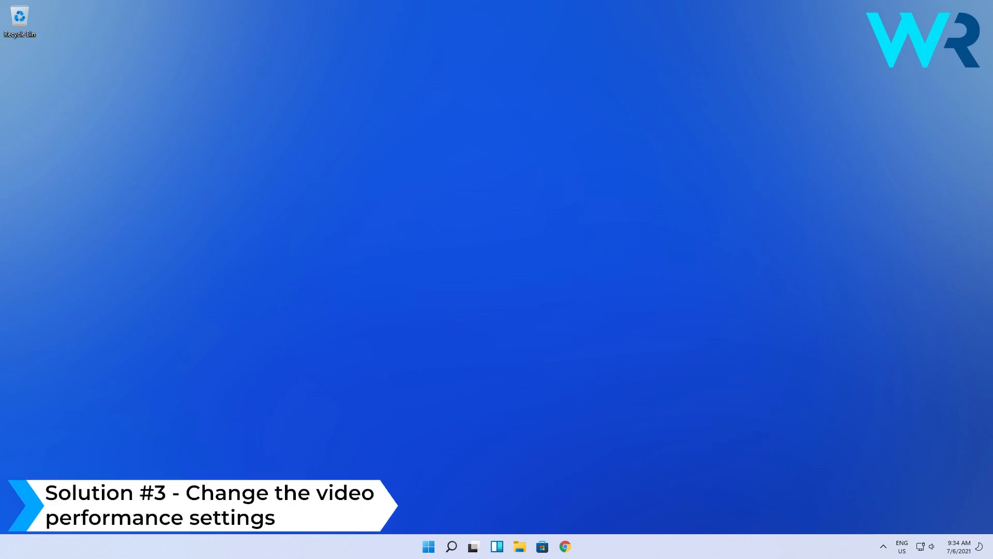
# Step: Launch System Properties via sysdm.cpl and open its Performance Settings
pyautogui.click(428, 547)
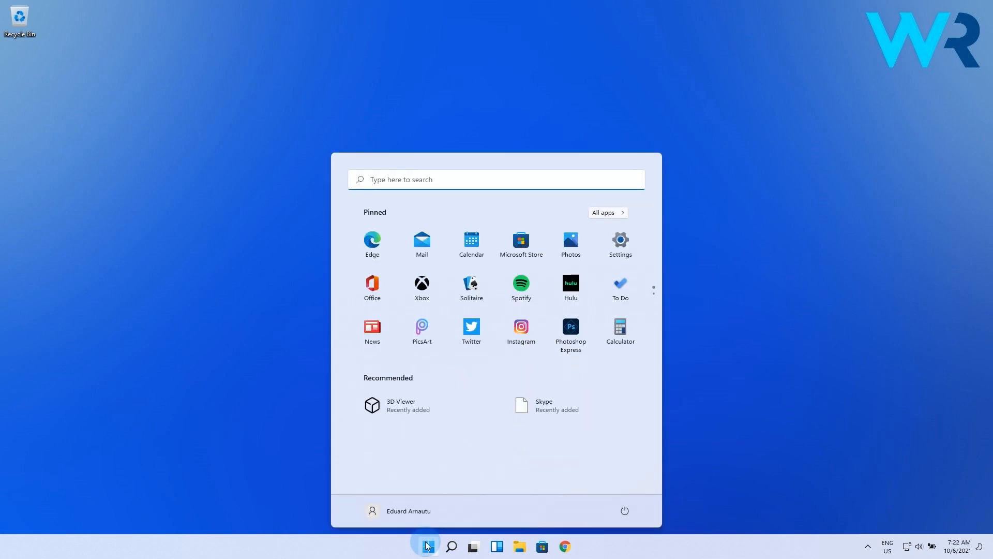
pyautogui.write('sysdm.')
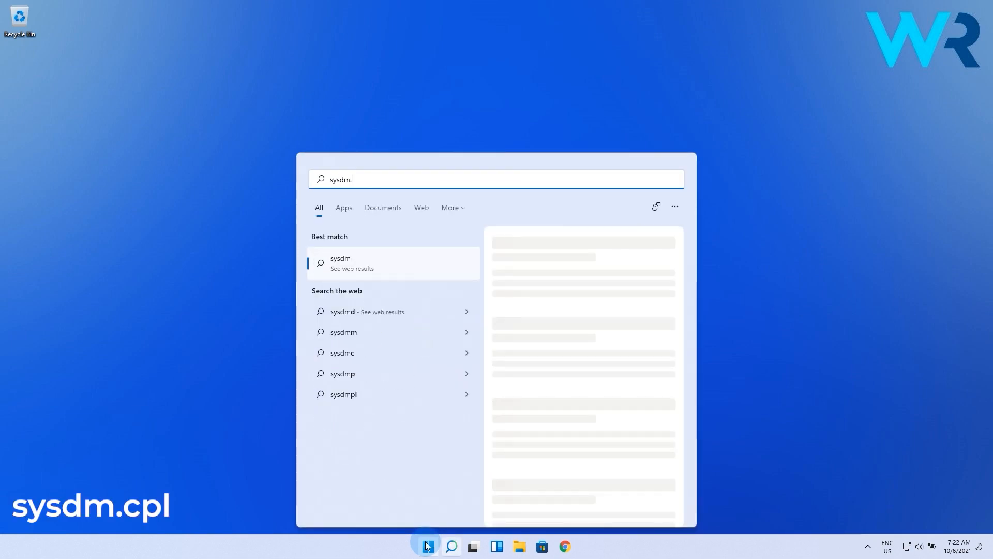
pyautogui.press('enter')
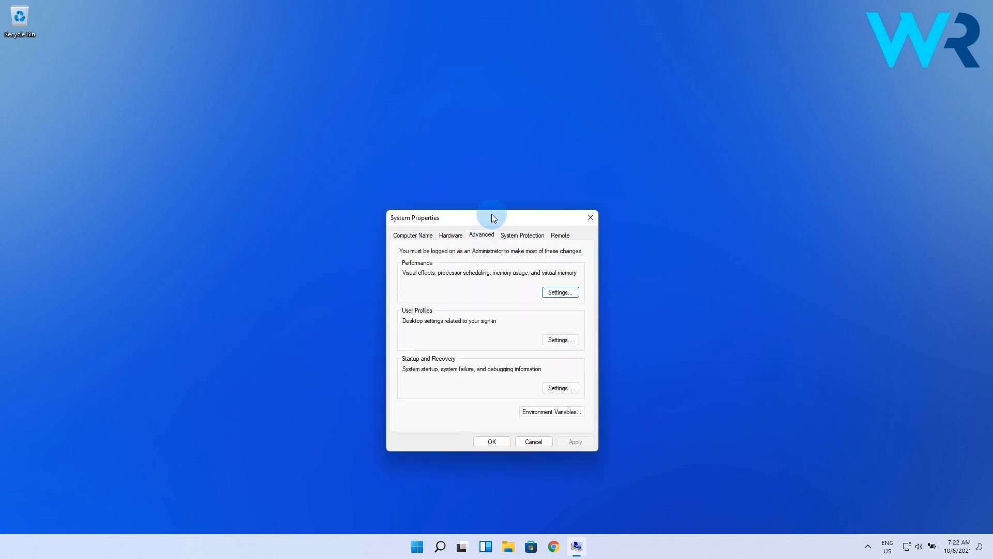
pyautogui.moveTo(492, 217); pyautogui.dragTo(491, 132)
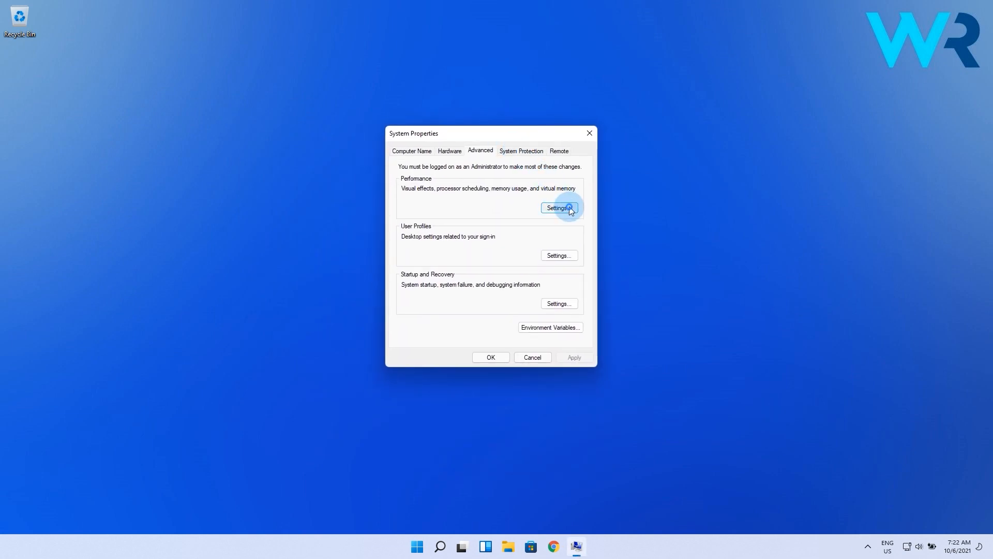
pyautogui.click(558, 208)
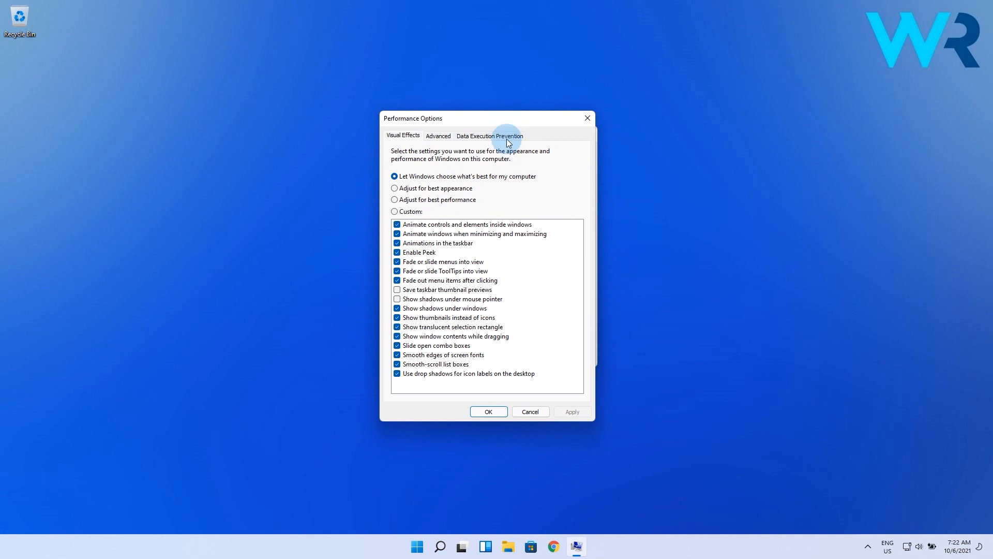
# Step: Turn on DEP for all programs and services except selected ones, and start adding an exception
pyautogui.click(489, 136)
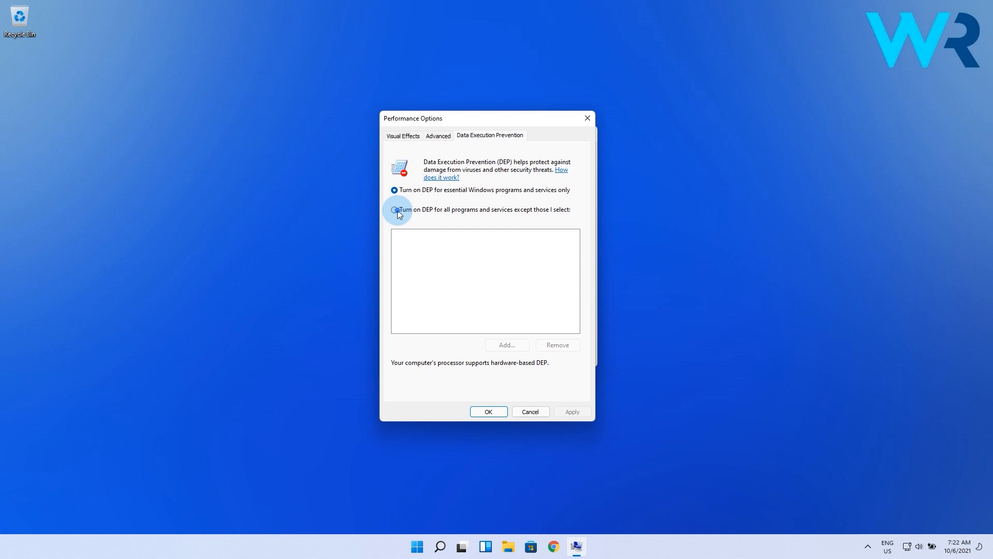
pyautogui.click(394, 209)
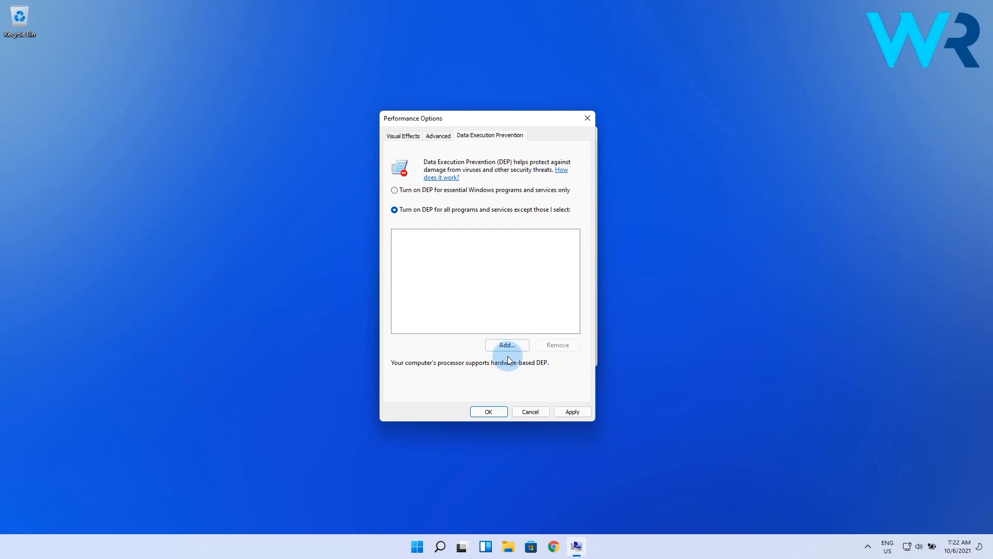
pyautogui.click(507, 344)
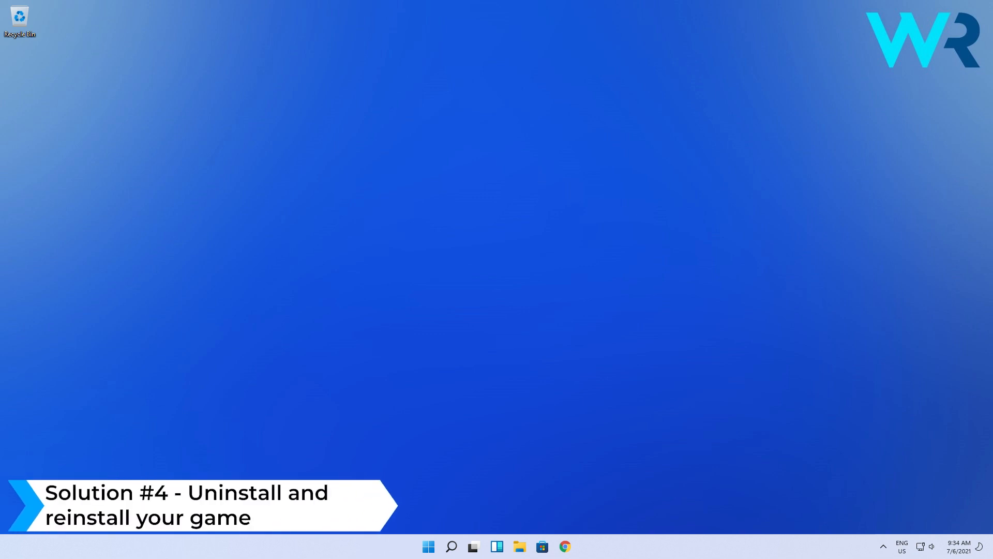
# Step: Open Settings from Start and go to Apps & features
pyautogui.click(428, 546)
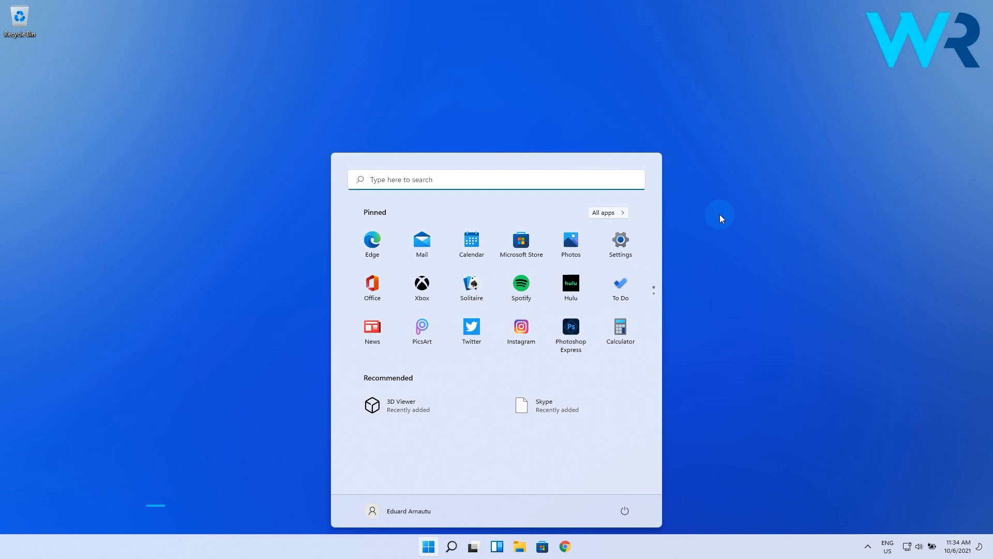
pyautogui.click(618, 241)
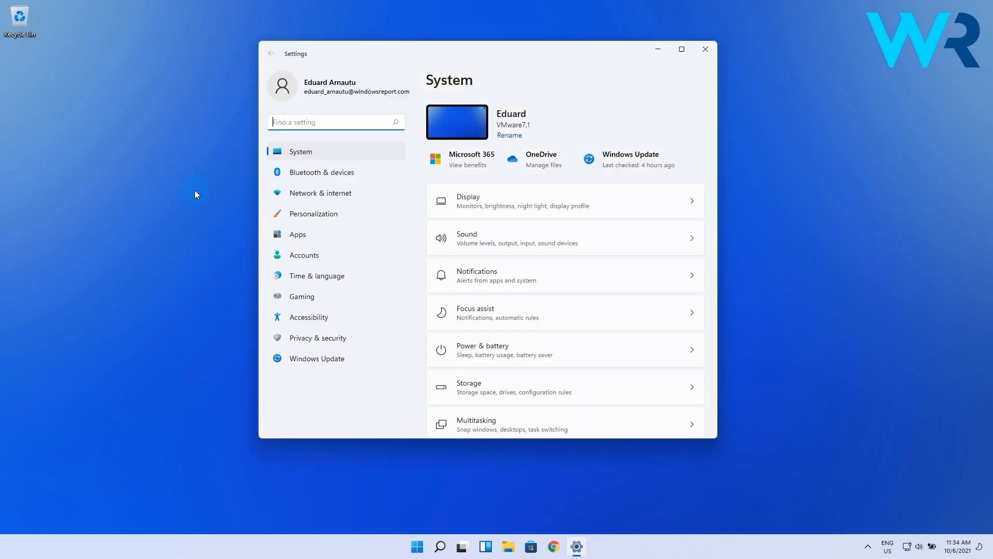
pyautogui.click(297, 234)
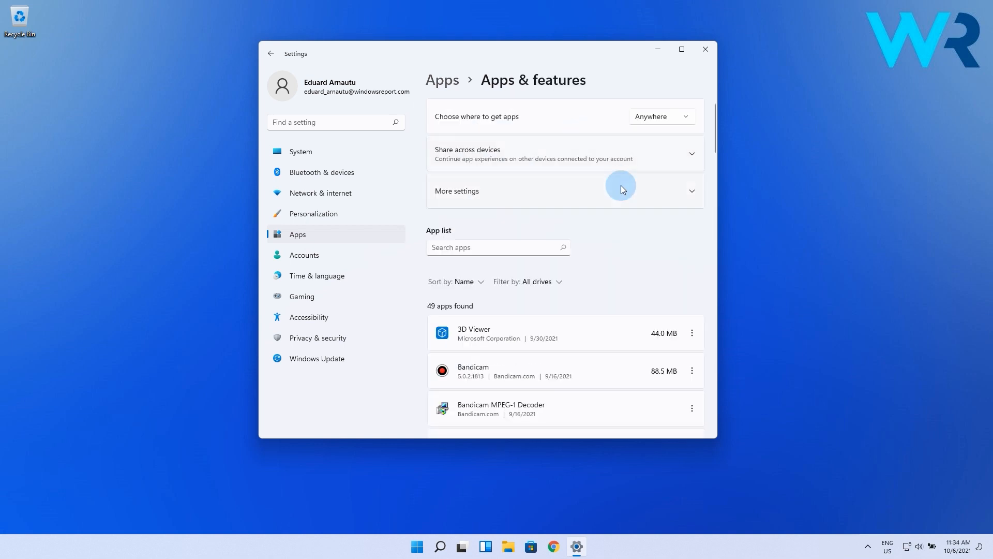
pyautogui.scroll(-3)
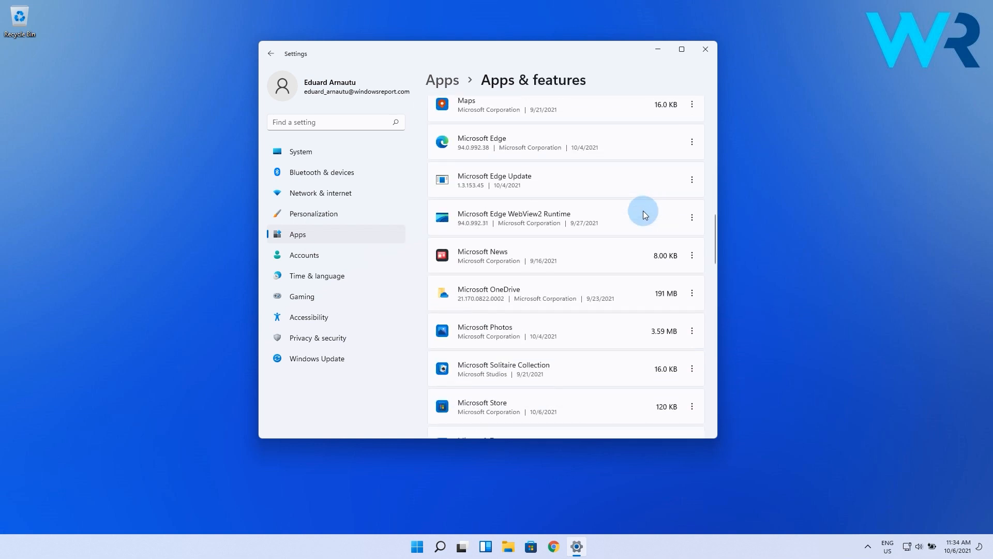
pyautogui.scroll(-3)
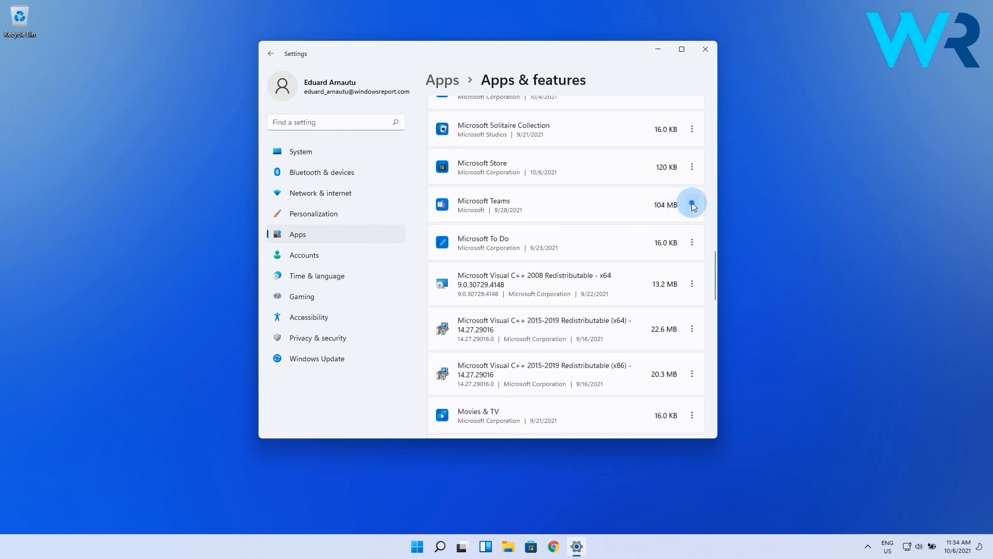
pyautogui.click(691, 204)
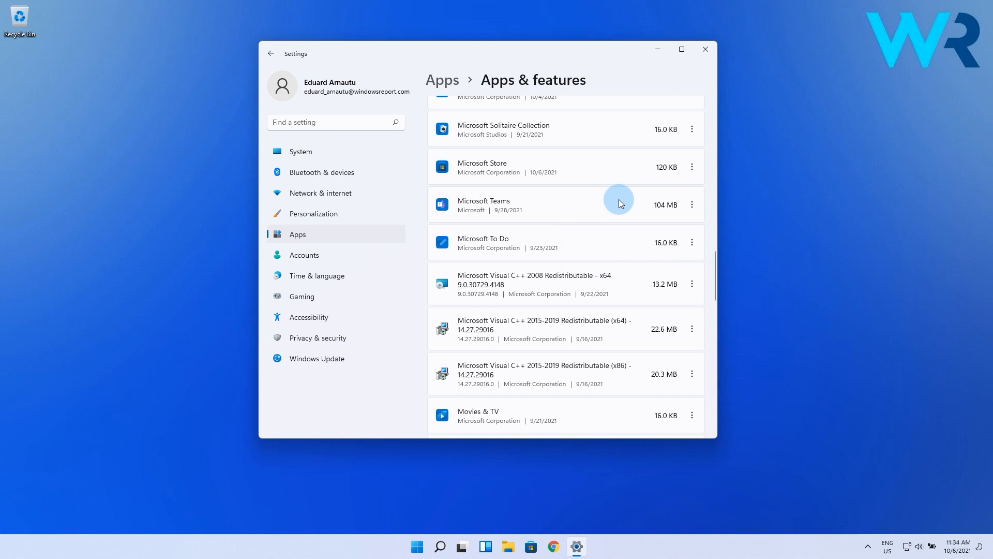
pyautogui.click(704, 49)
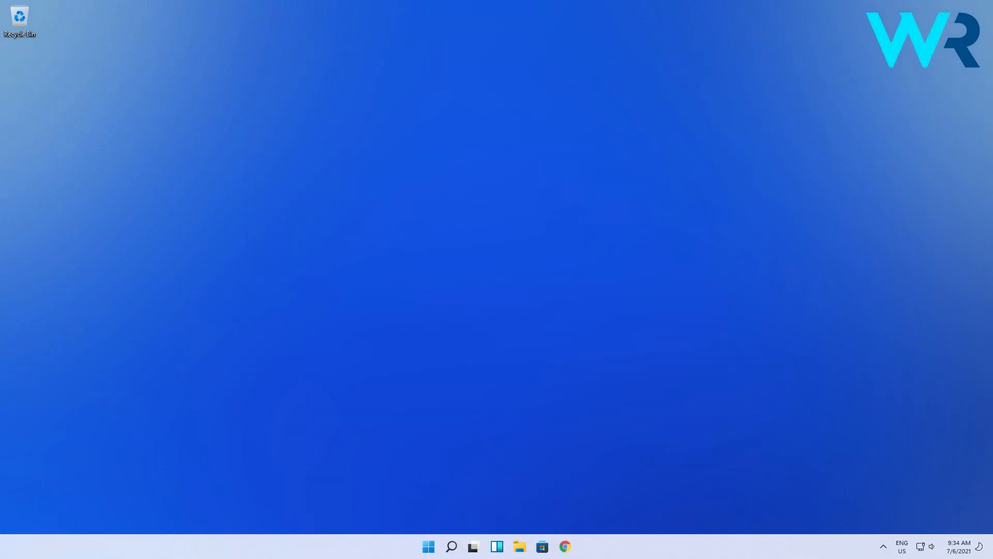